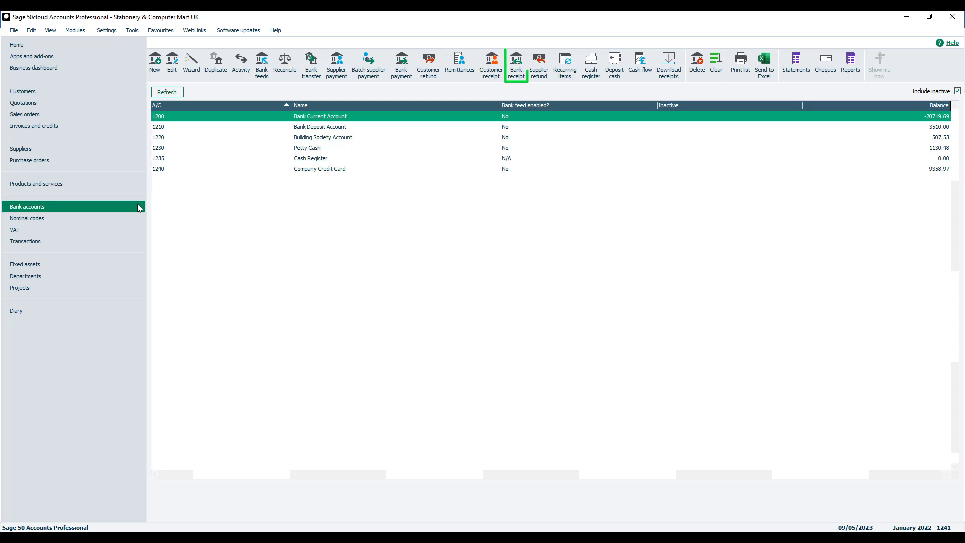
{"action": "mouse_move", "coordinate": [620, 230]}
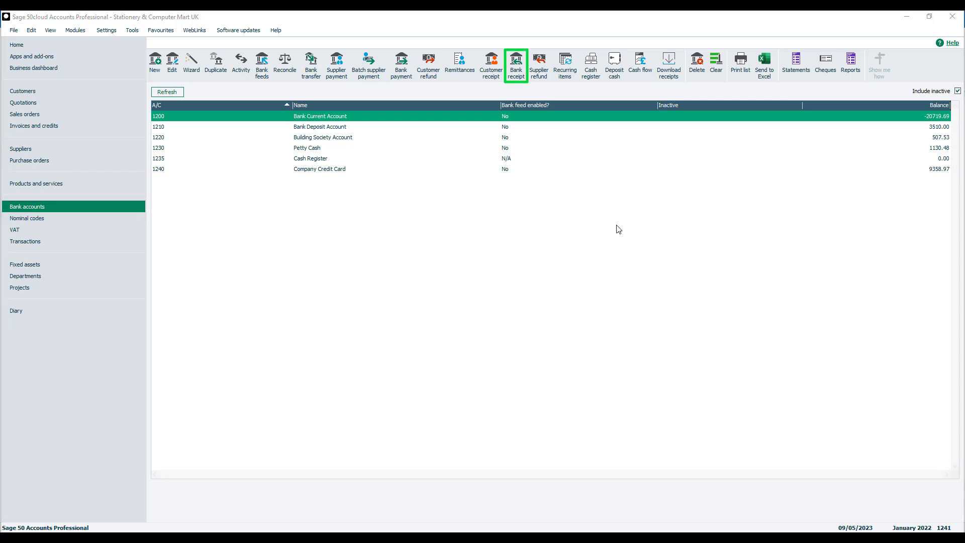
{"action": "mouse_move", "coordinate": [517, 66]}
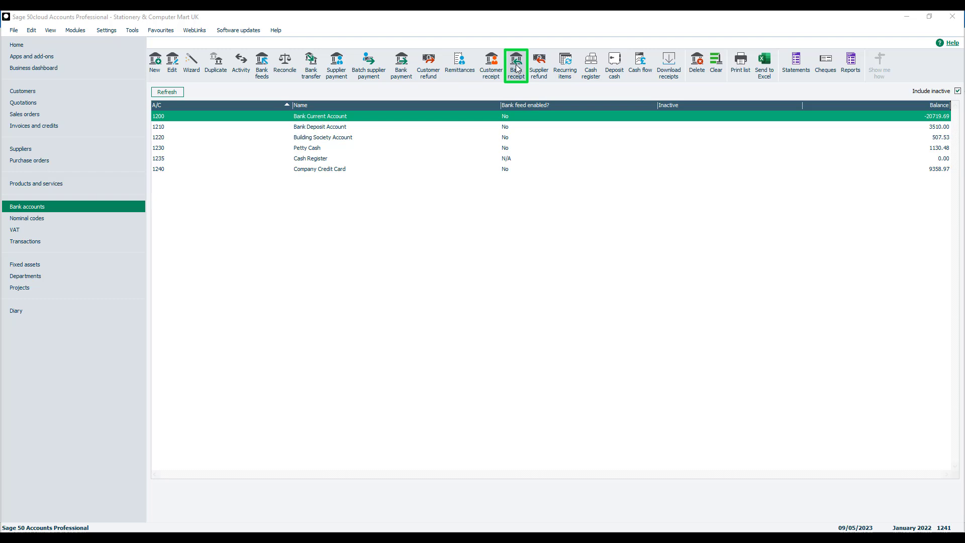
Step: Begin a bank receipt into 1200 Bank Current Account with reference 1234
{"action": "left_click", "coordinate": [517, 61]}
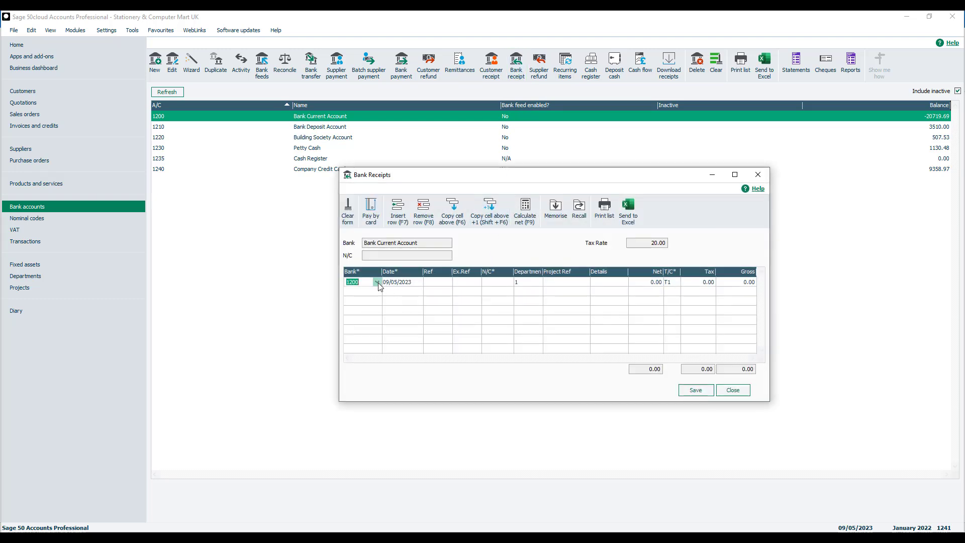
{"action": "left_click", "coordinate": [377, 281]}
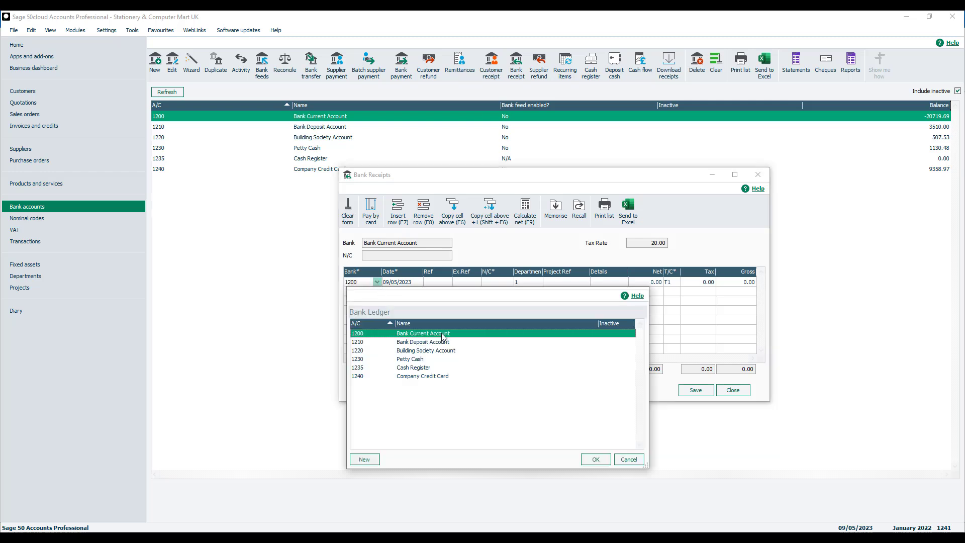
{"action": "left_click", "coordinate": [595, 458]}
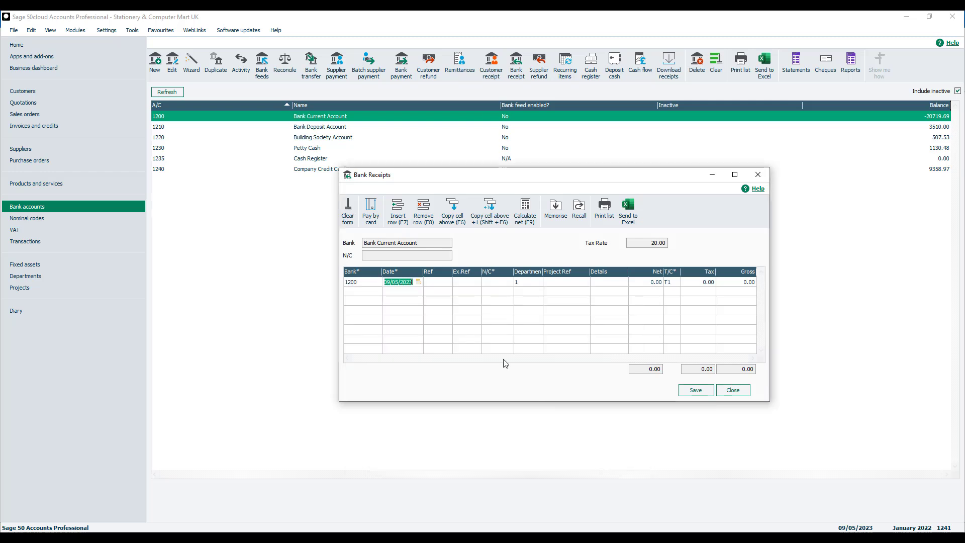
{"action": "left_click", "coordinate": [418, 282]}
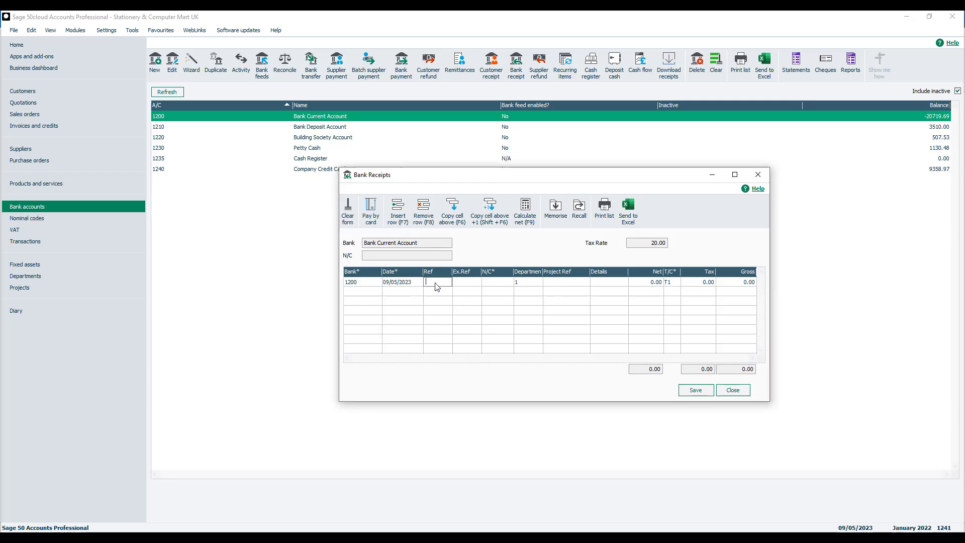
{"action": "type", "text": "1234"}
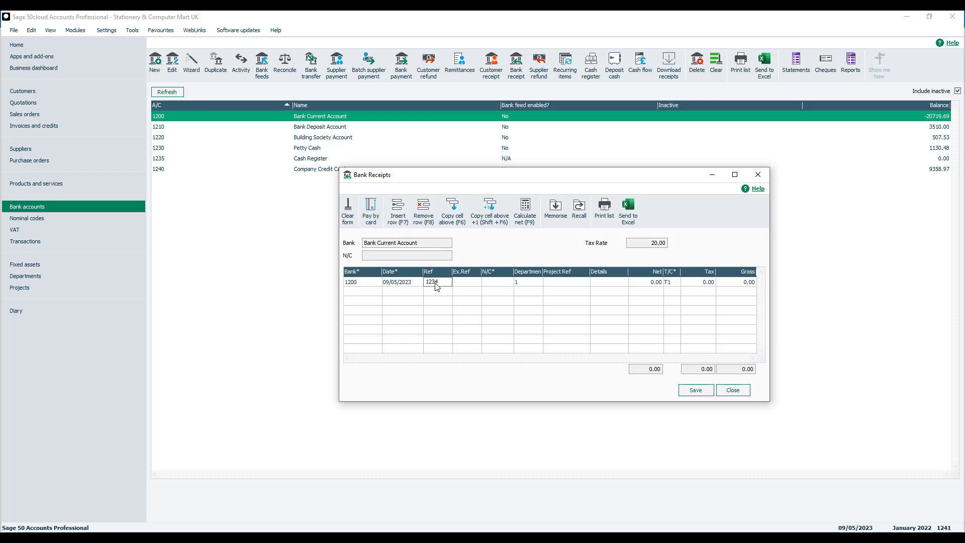
{"action": "left_click", "coordinate": [466, 281]}
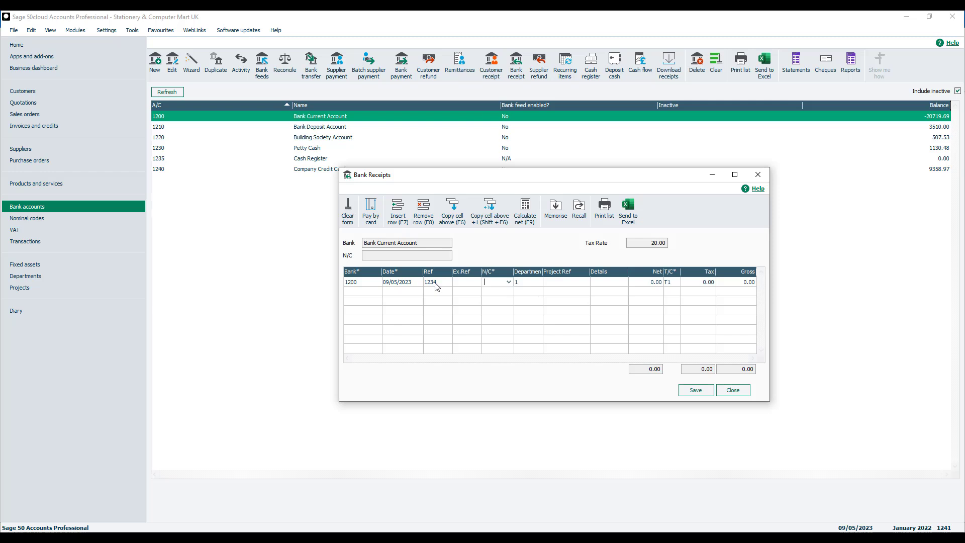
Step: Code the receipt to 4000 Sales North, details 'sales', net 100.00 (20.00 VAT)
{"action": "left_click", "coordinate": [508, 282]}
{"action": "type", "text": "4000"}
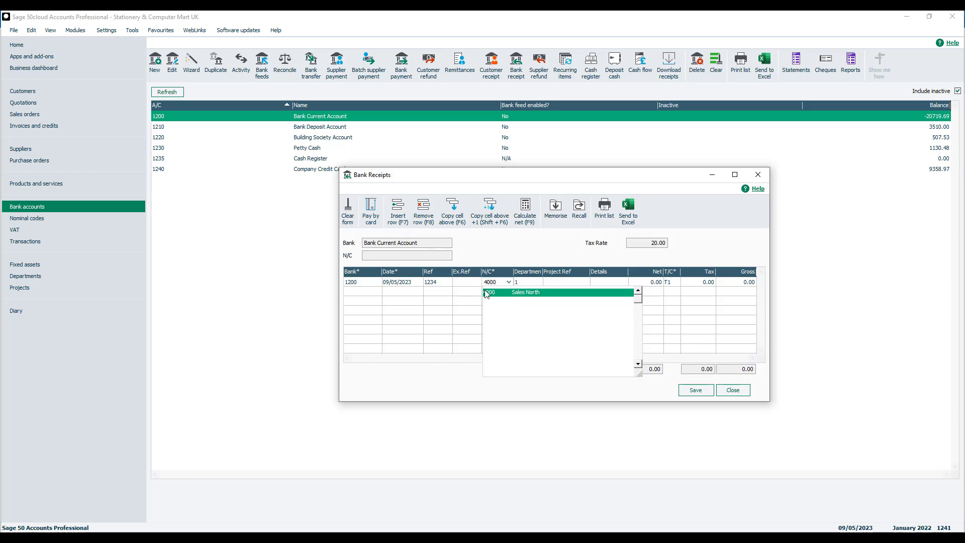
{"action": "left_click", "coordinate": [525, 291]}
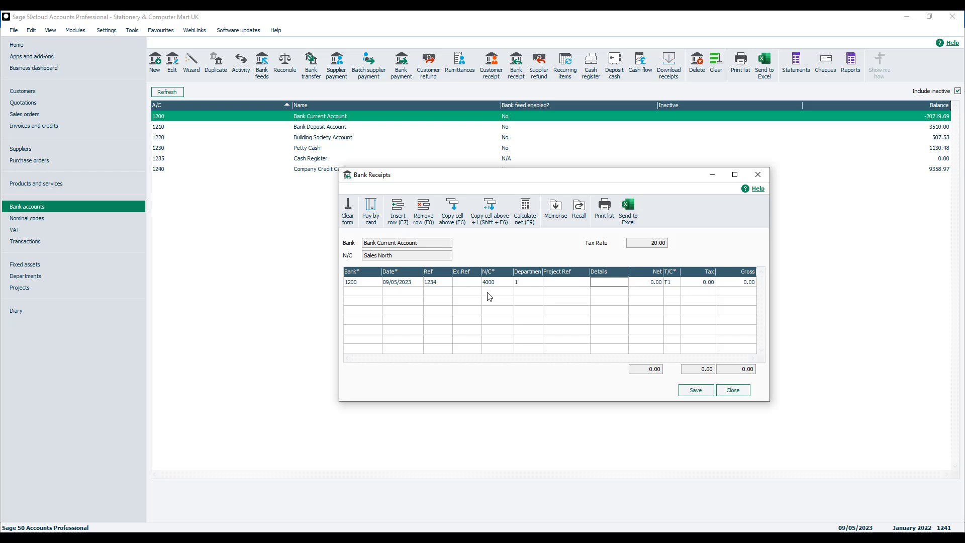
{"action": "type", "text": "sales"}
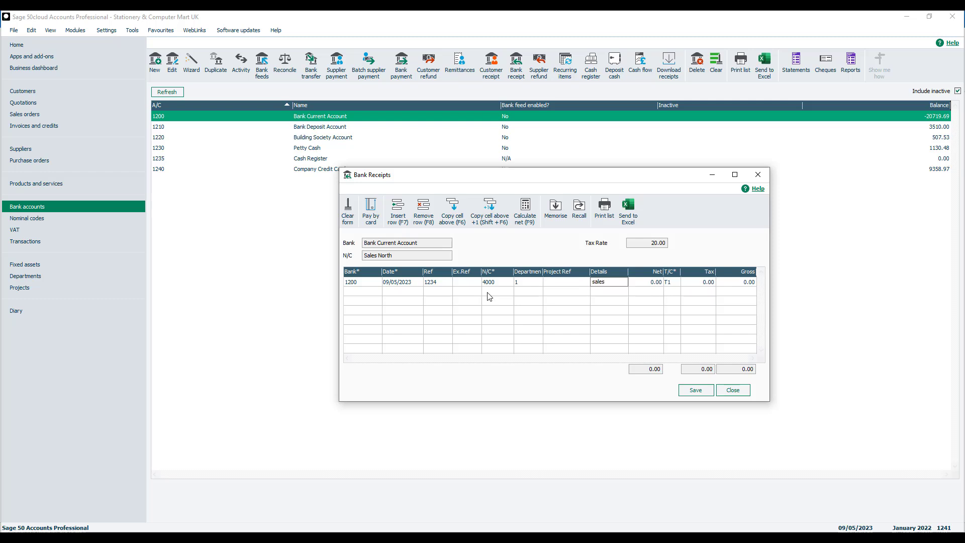
{"action": "left_click", "coordinate": [644, 281]}
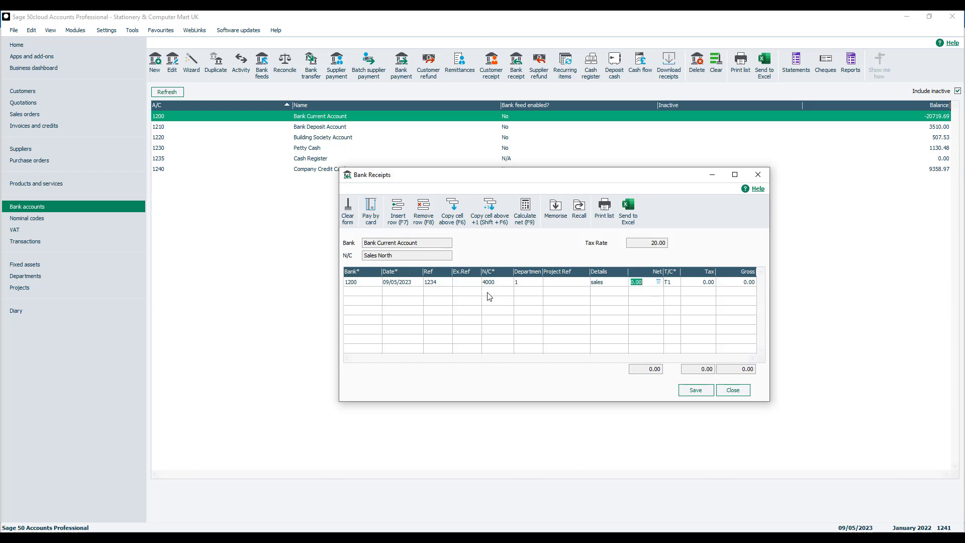
{"action": "type", "text": "100.00"}
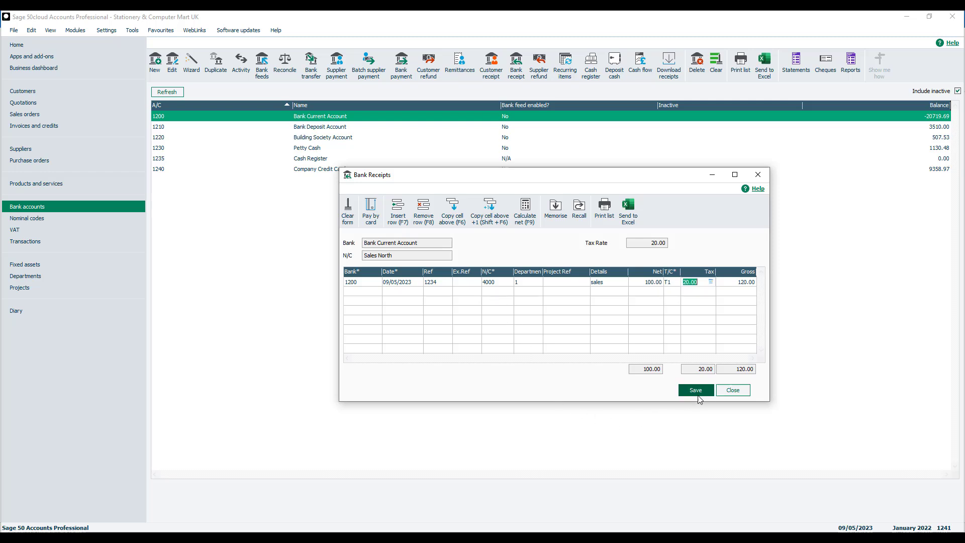
Step: Save the receipt and close the Bank Receipts form
{"action": "left_click", "coordinate": [696, 390]}
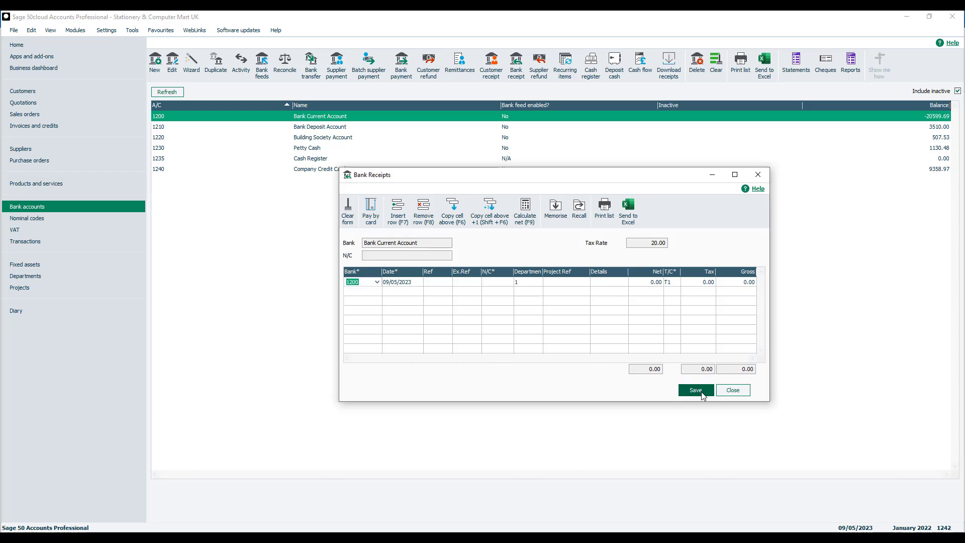
{"action": "left_click", "coordinate": [733, 390]}
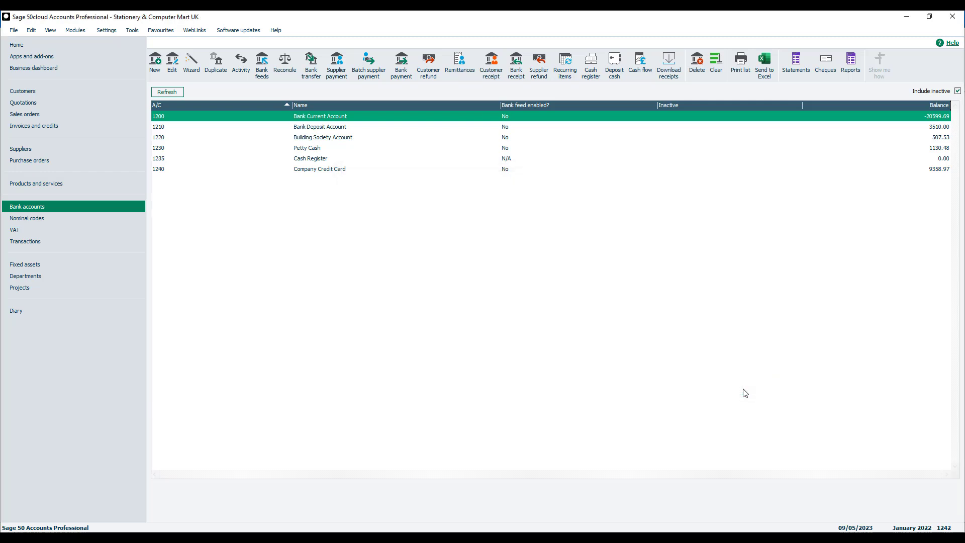